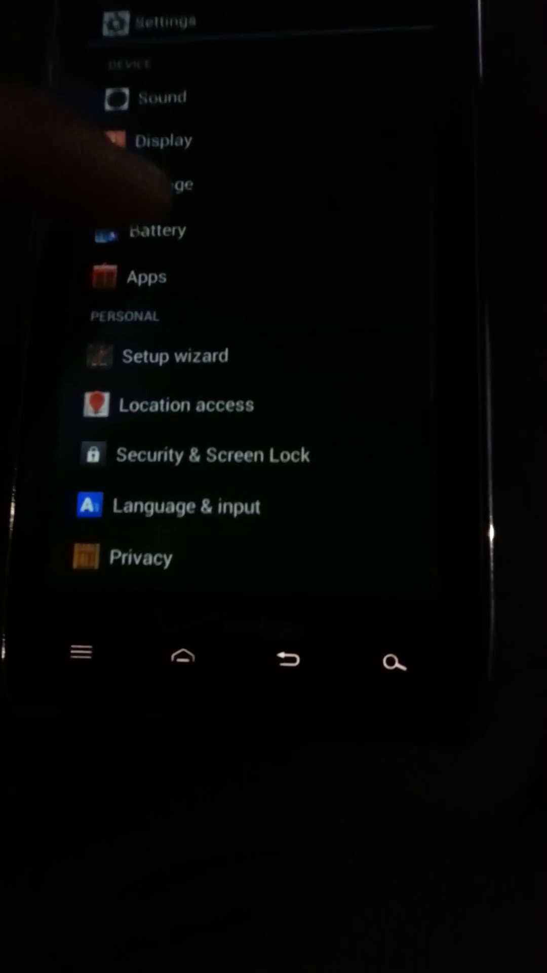
Open Apps from the main Settings menu to list all installed apps.
{"action": "left_click", "coordinate": [147, 276]}
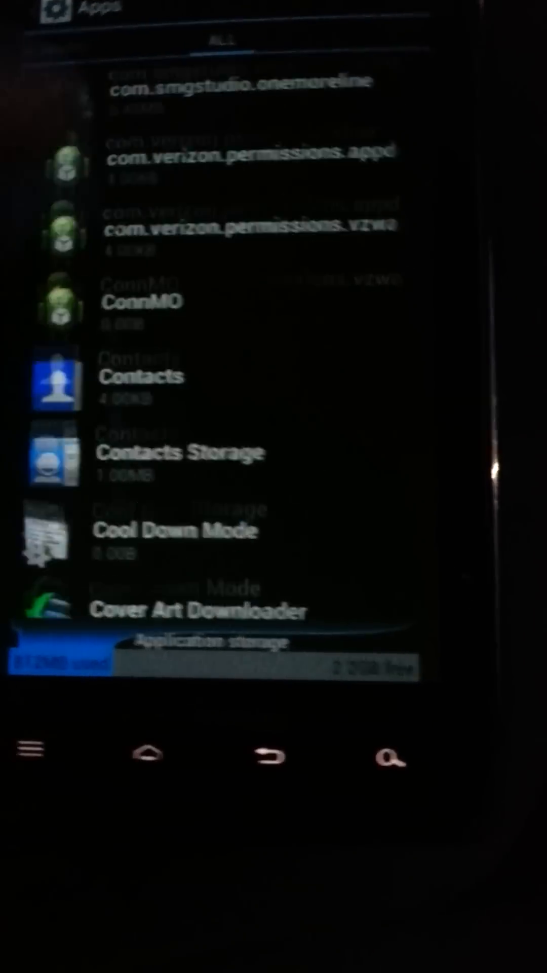
{"action": "scroll", "scroll_direction": "down", "scroll_amount": 3}
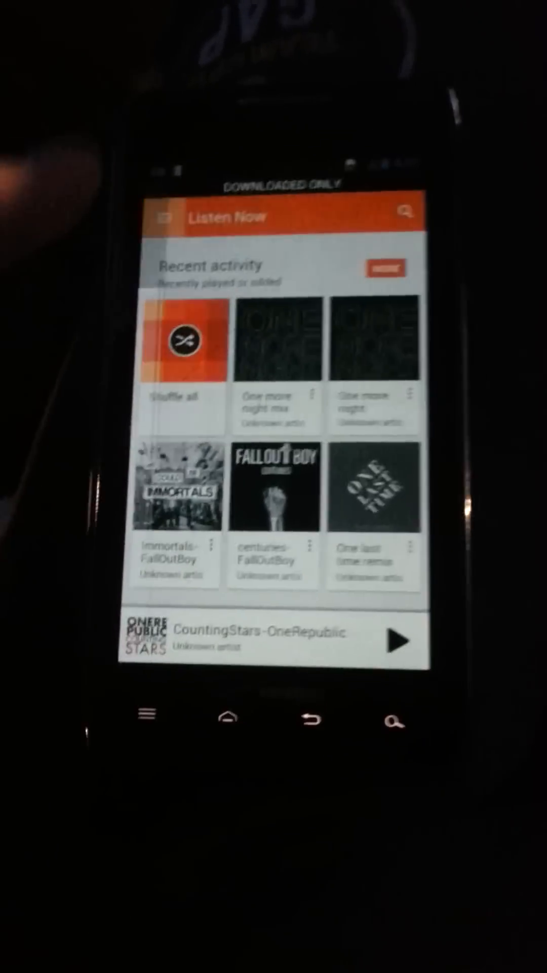
Go to My Library through the Google Play Music navigation menu.
{"action": "left_click", "coordinate": [166, 212]}
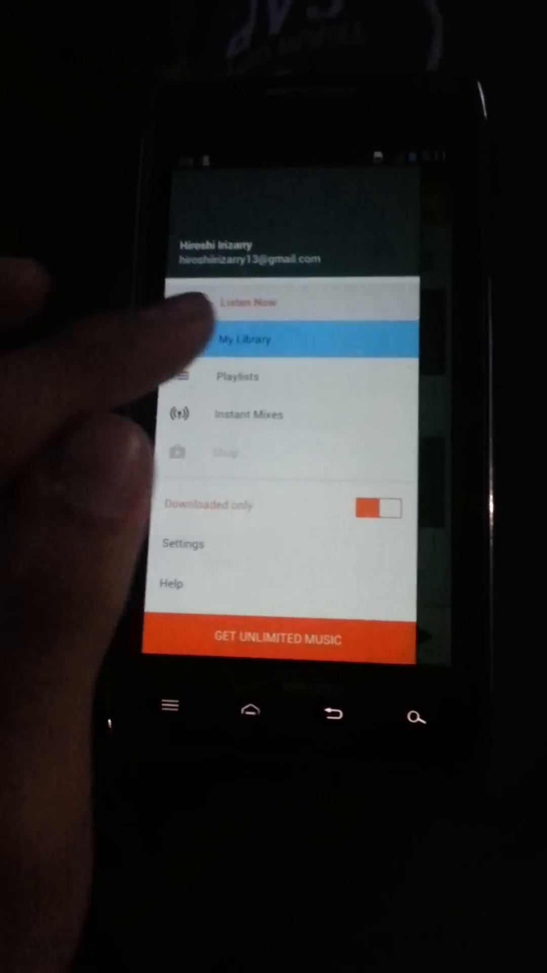
{"action": "left_click", "coordinate": [246, 339]}
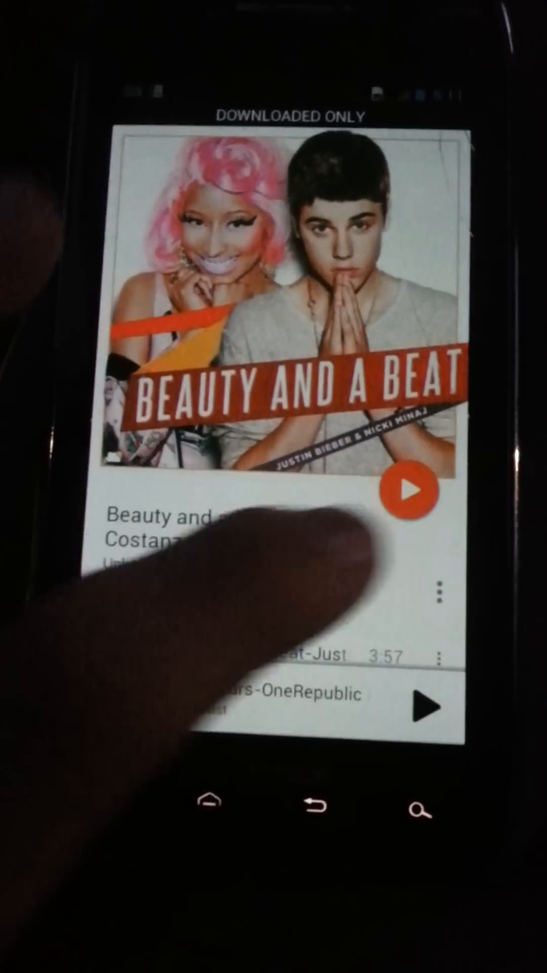
Play the Beauty and a Beat track briefly, then pause it.
{"action": "left_click", "coordinate": [428, 705]}
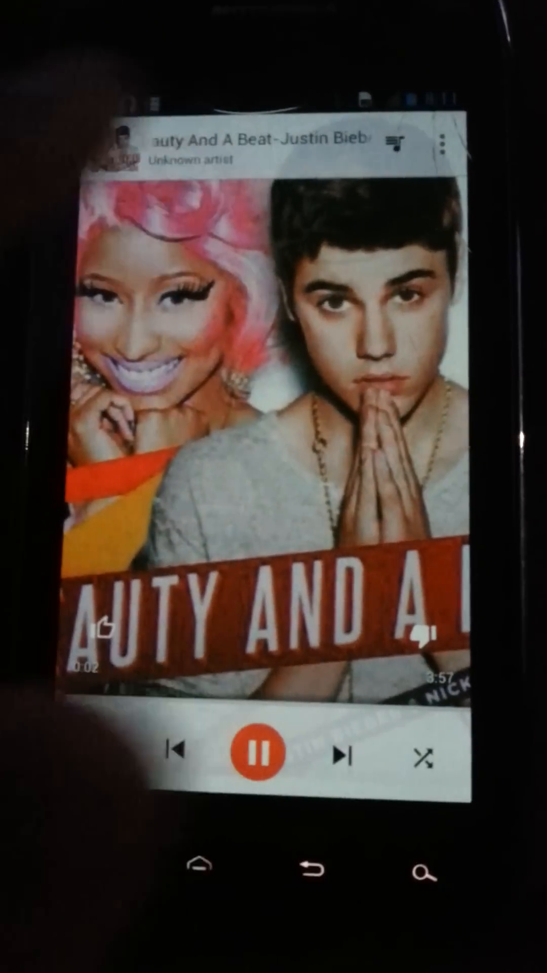
{"action": "left_click", "coordinate": [266, 751]}
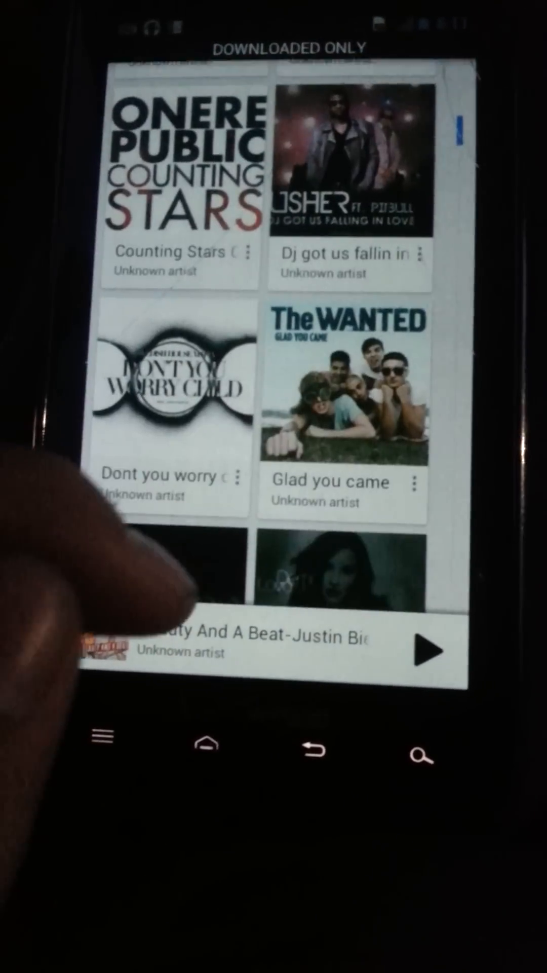
Scroll through more downloaded album covers, then return to the home screen.
{"action": "scroll", "scroll_direction": "down", "scroll_amount": 3}
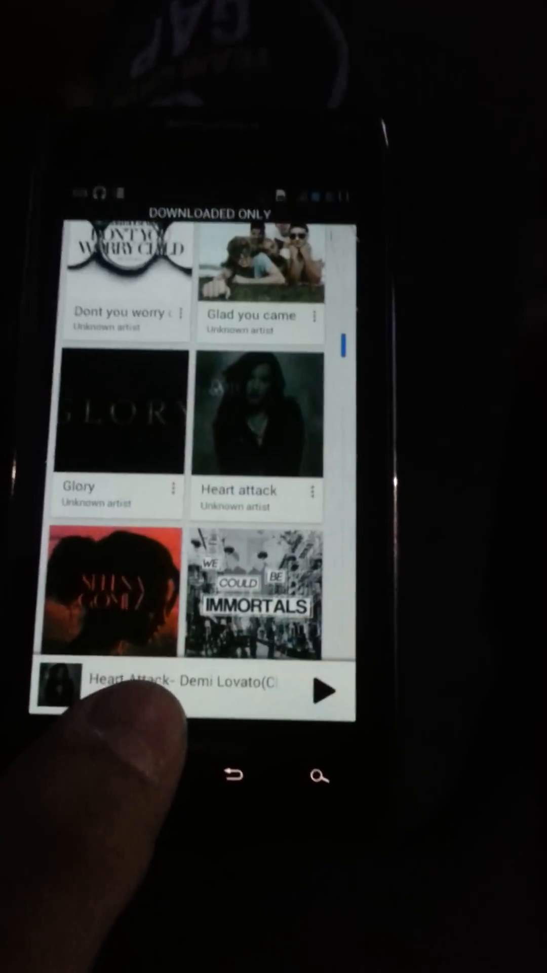
{"action": "left_click", "coordinate": [228, 779]}
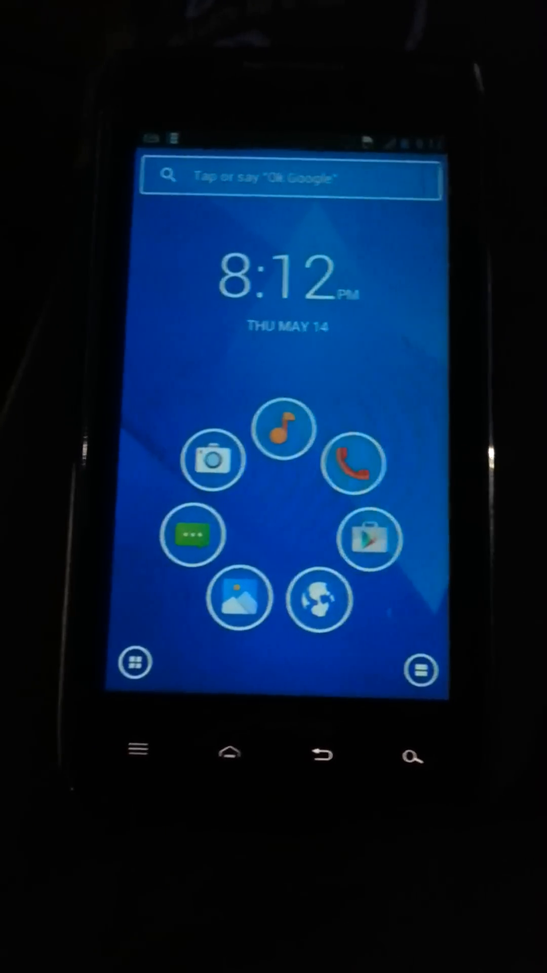